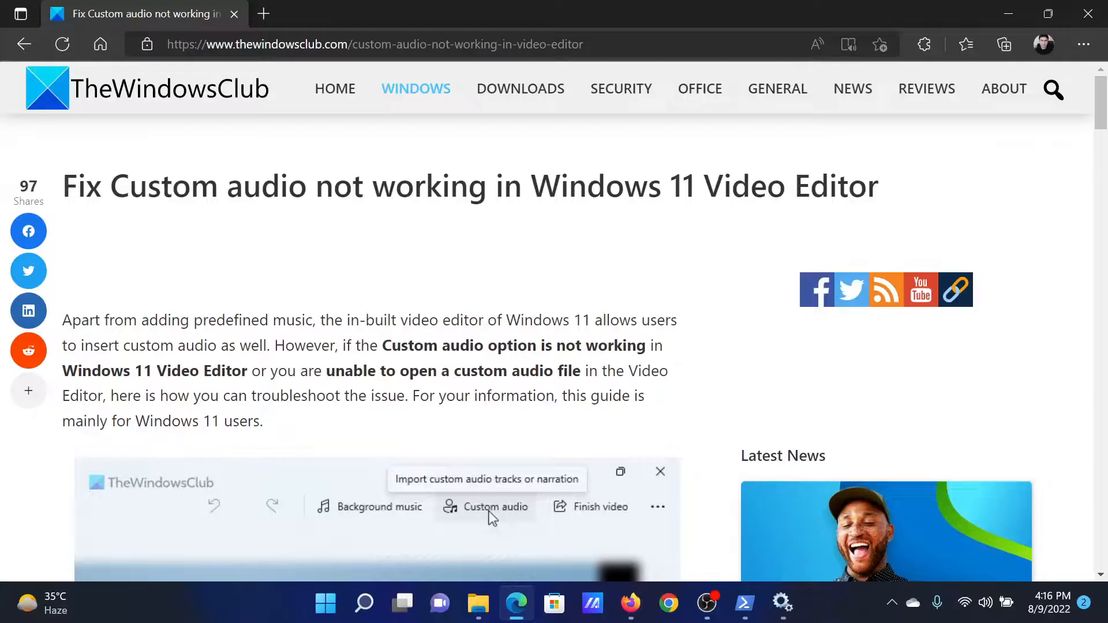
pyautogui.moveTo(116, 220)
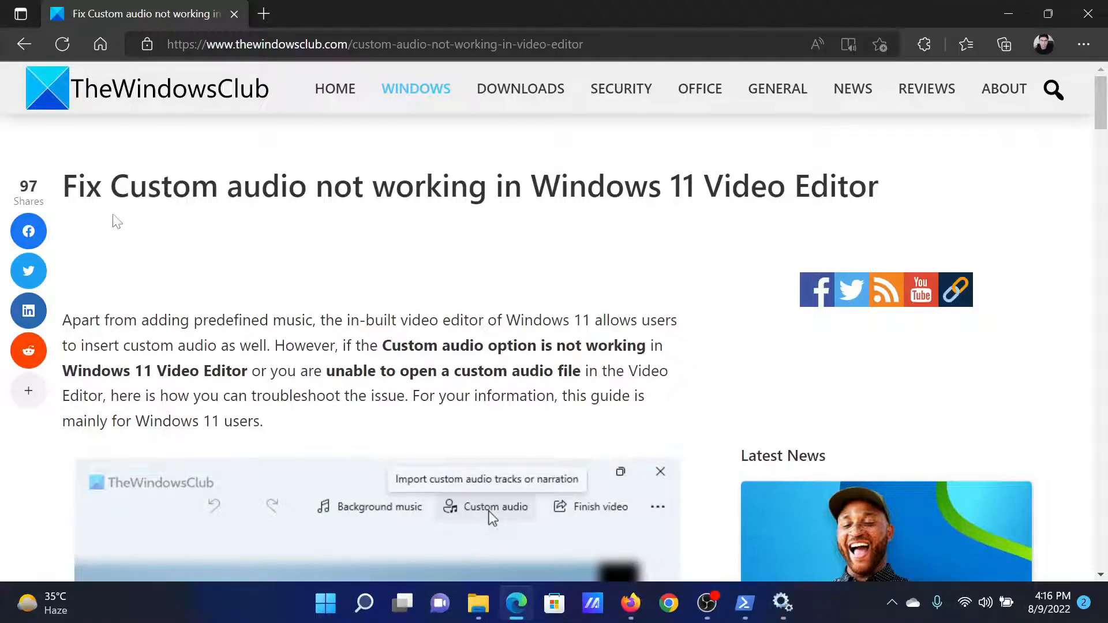
# Step: Read through the article's fixes down to section 3 'Reset and repair Photos app'
pyautogui.moveTo(109, 186); pyautogui.dragTo(450, 186)
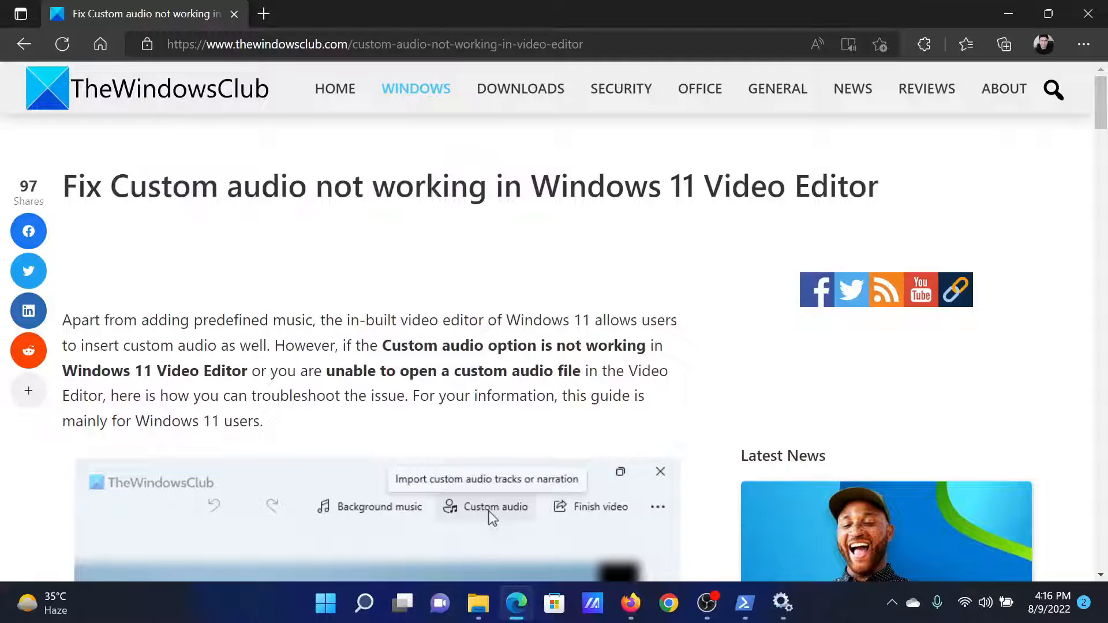
pyautogui.scroll(-3)
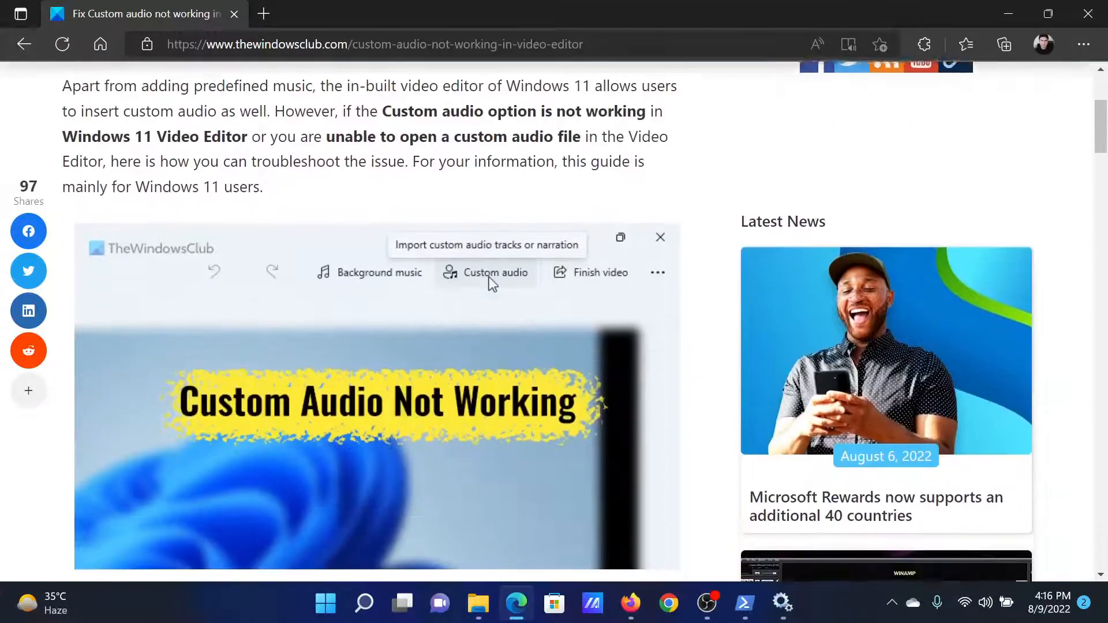
pyautogui.scroll(-3)
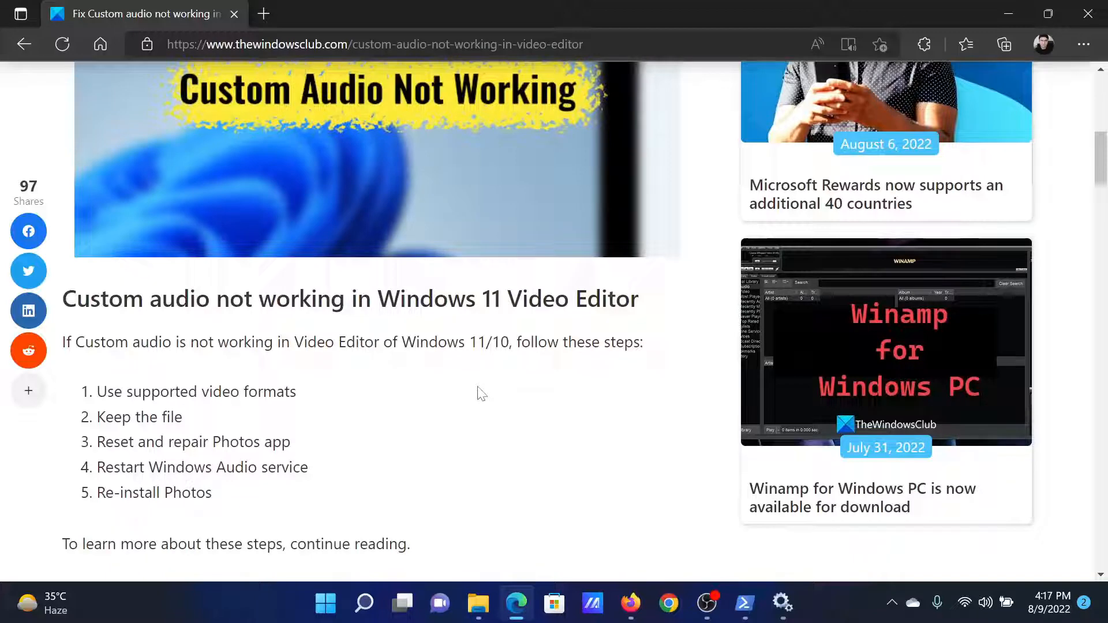
pyautogui.moveTo(97, 392); pyautogui.dragTo(210, 392)
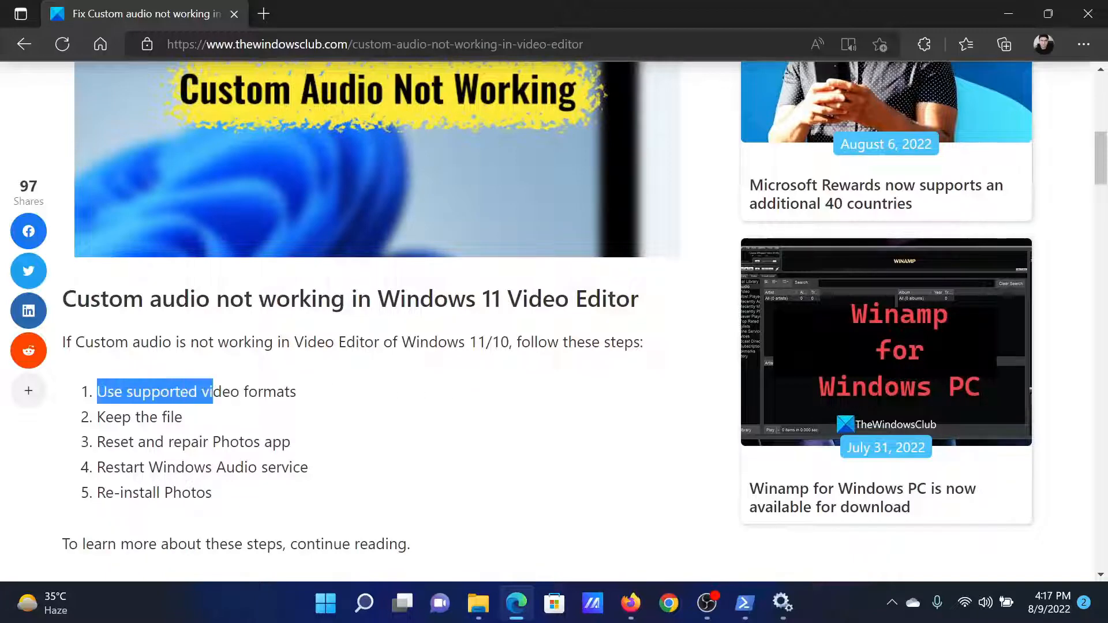
pyautogui.scroll(-3)
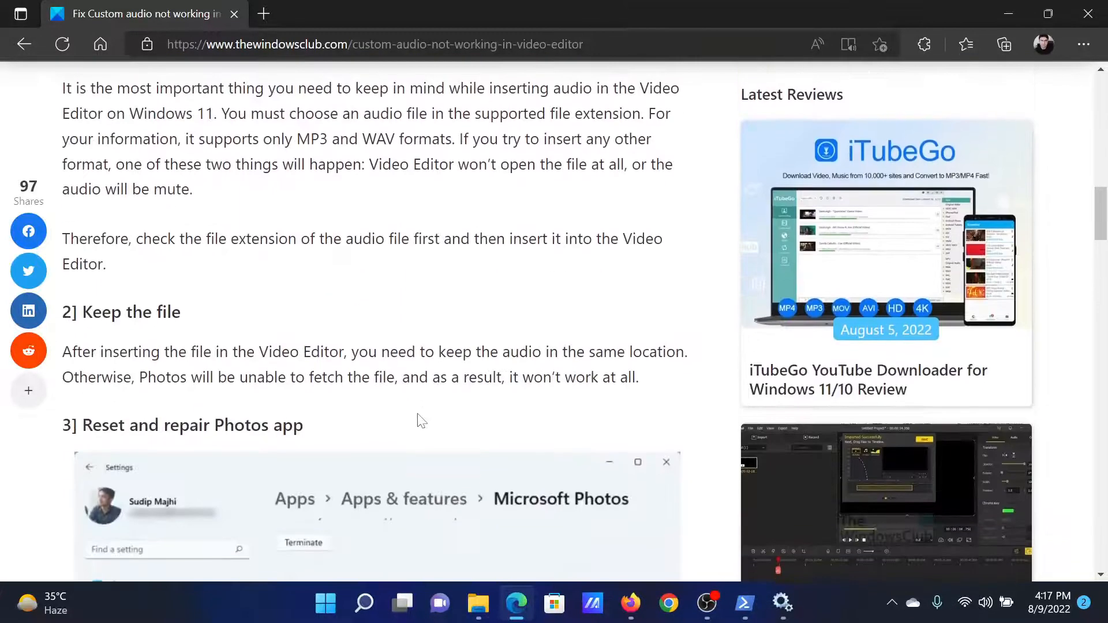
pyautogui.scroll(3)
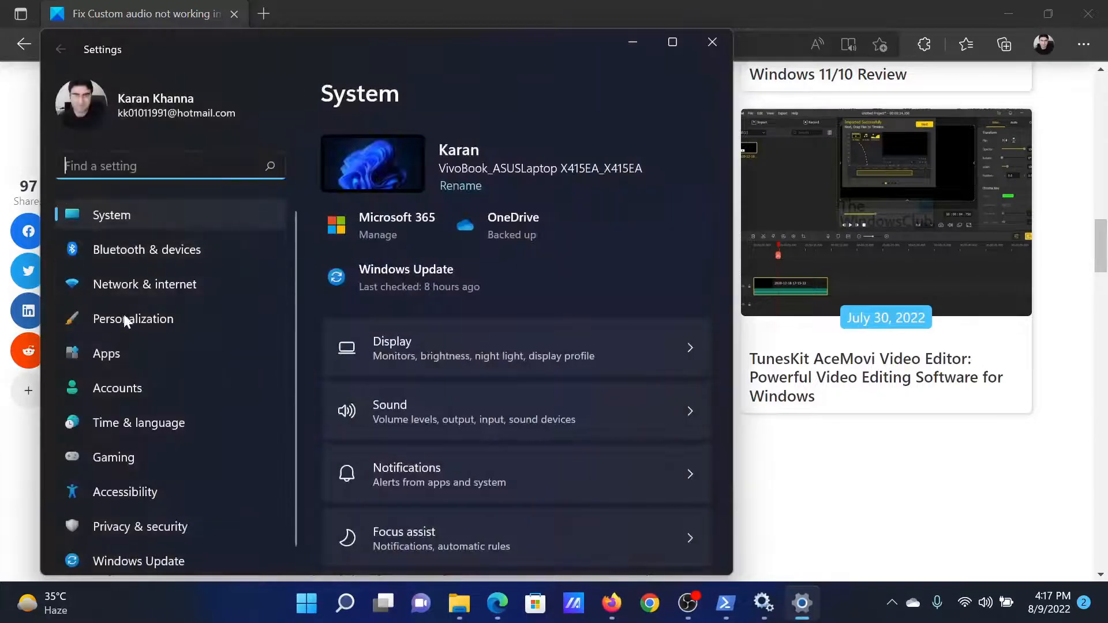
# Step: Go to Apps > Apps & features and locate Microsoft Photos in the list
pyautogui.click(107, 353)
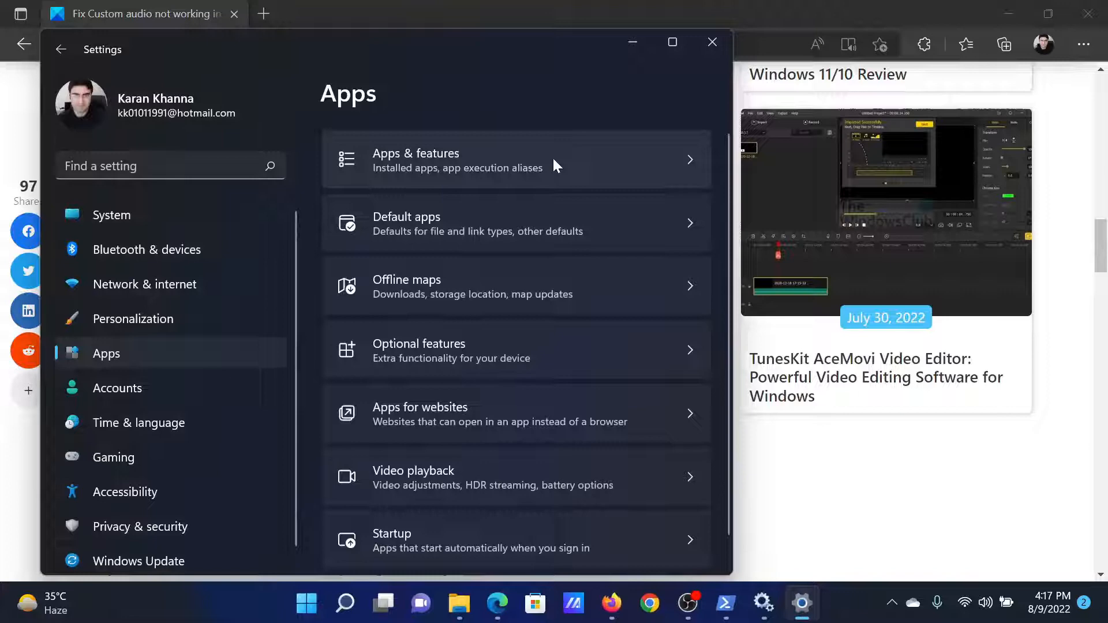
pyautogui.click(416, 159)
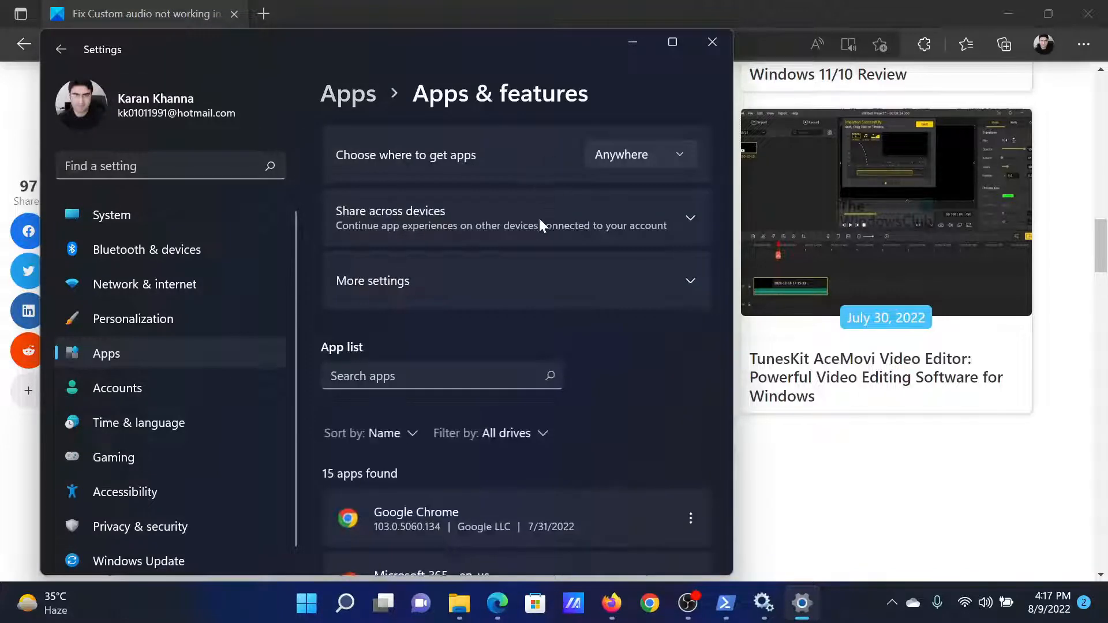
pyautogui.scroll(-3)
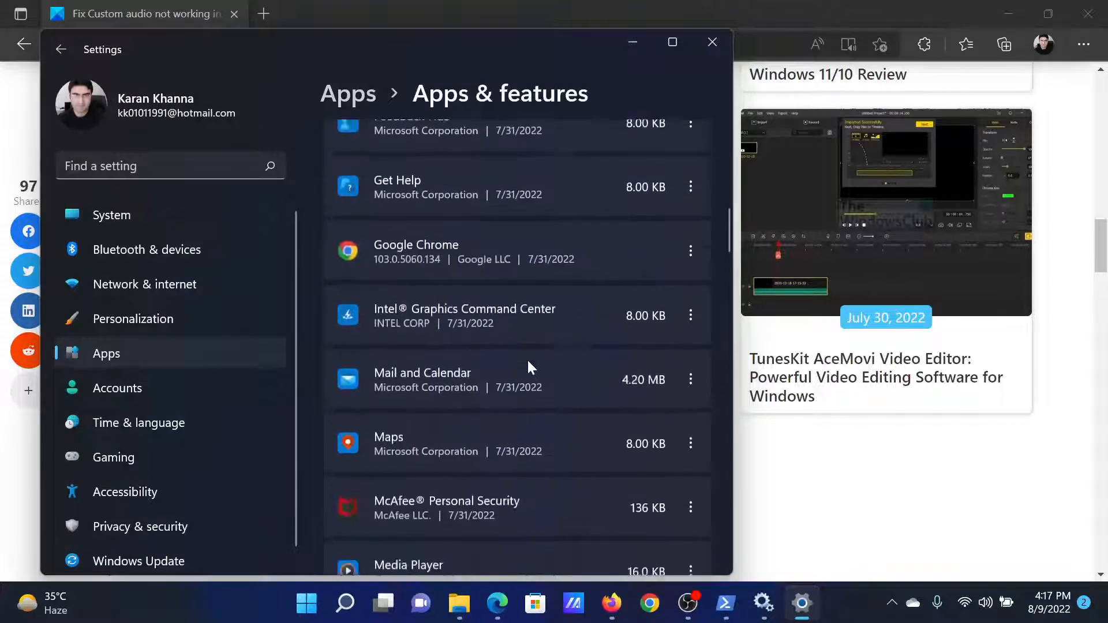
pyautogui.scroll(-3)
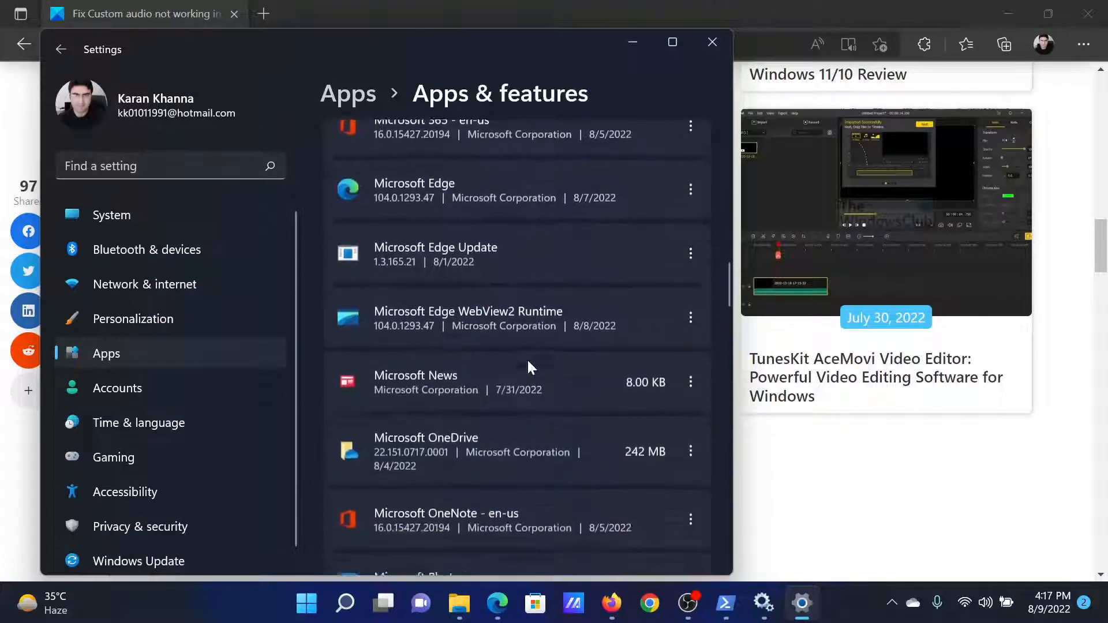
pyautogui.scroll(-3)
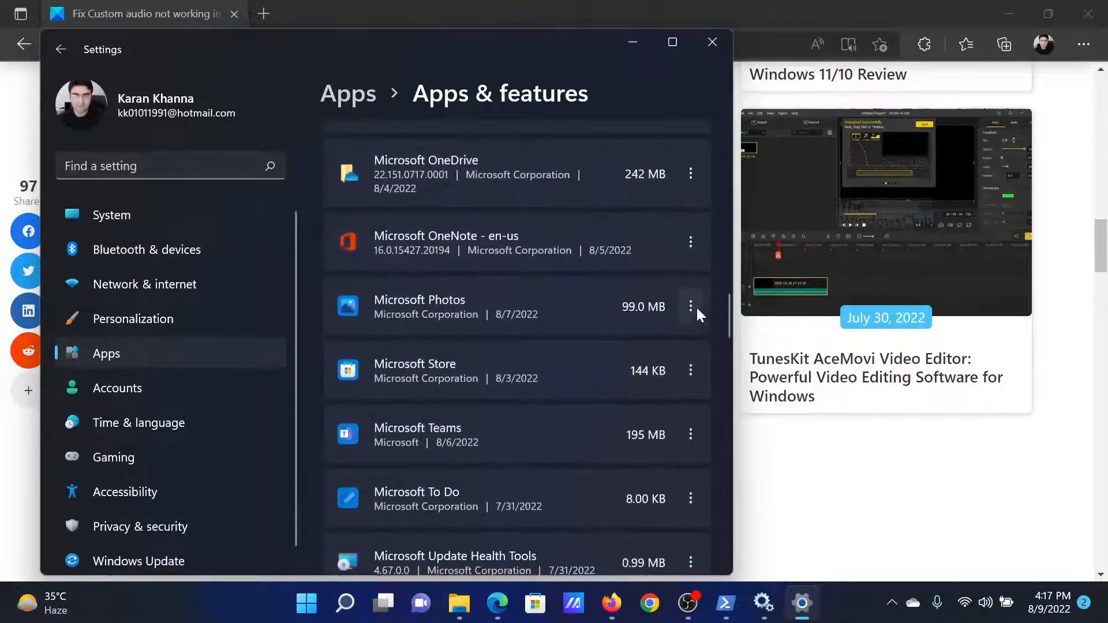
# Step: Reach Microsoft Photos' Advanced options showing Repair and Reset, then return to the Edge article
pyautogui.click(690, 307)
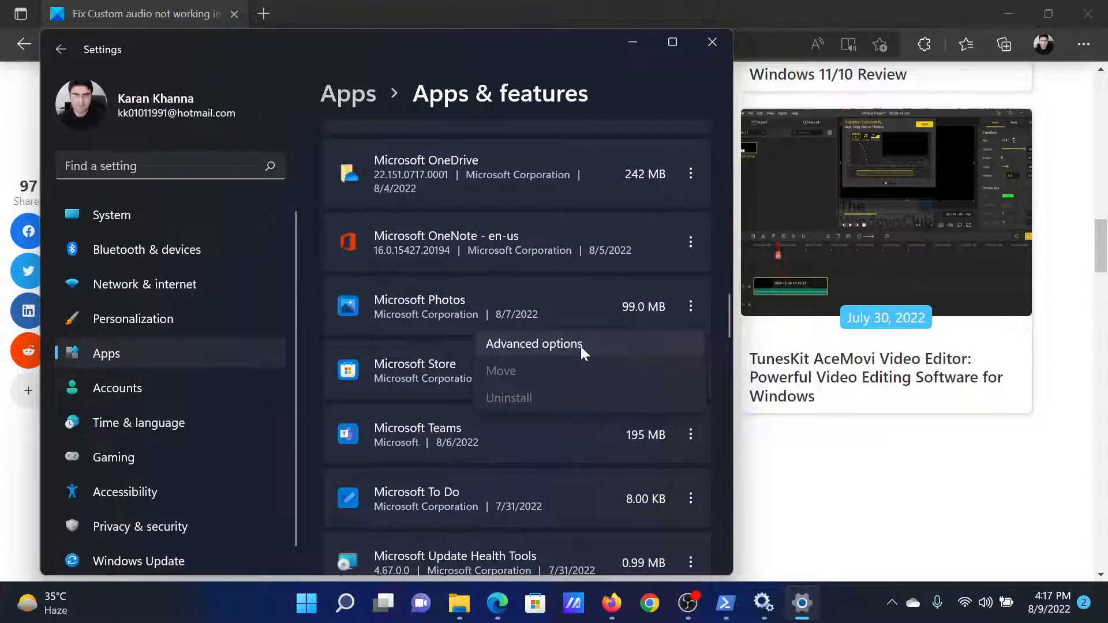
pyautogui.click(533, 344)
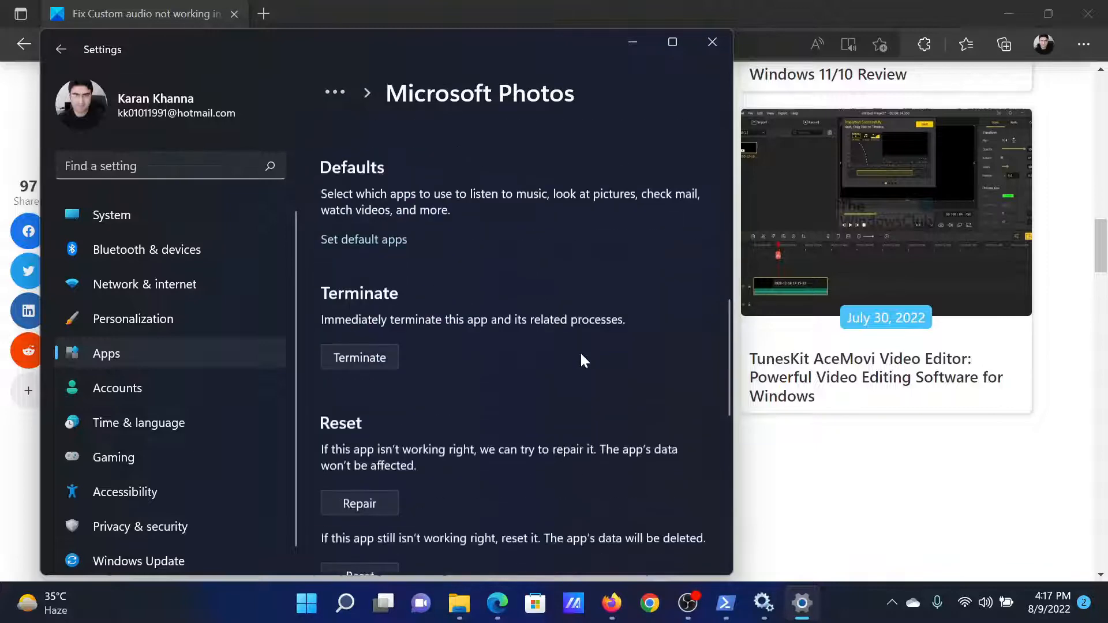
pyautogui.scroll(-3)
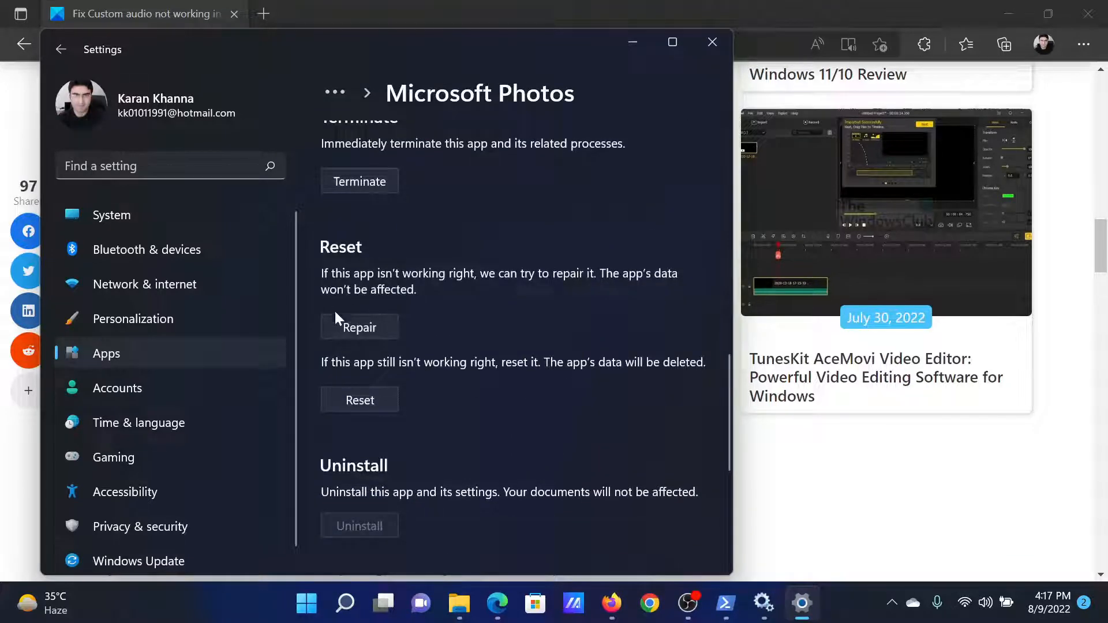
pyautogui.moveTo(516, 163)
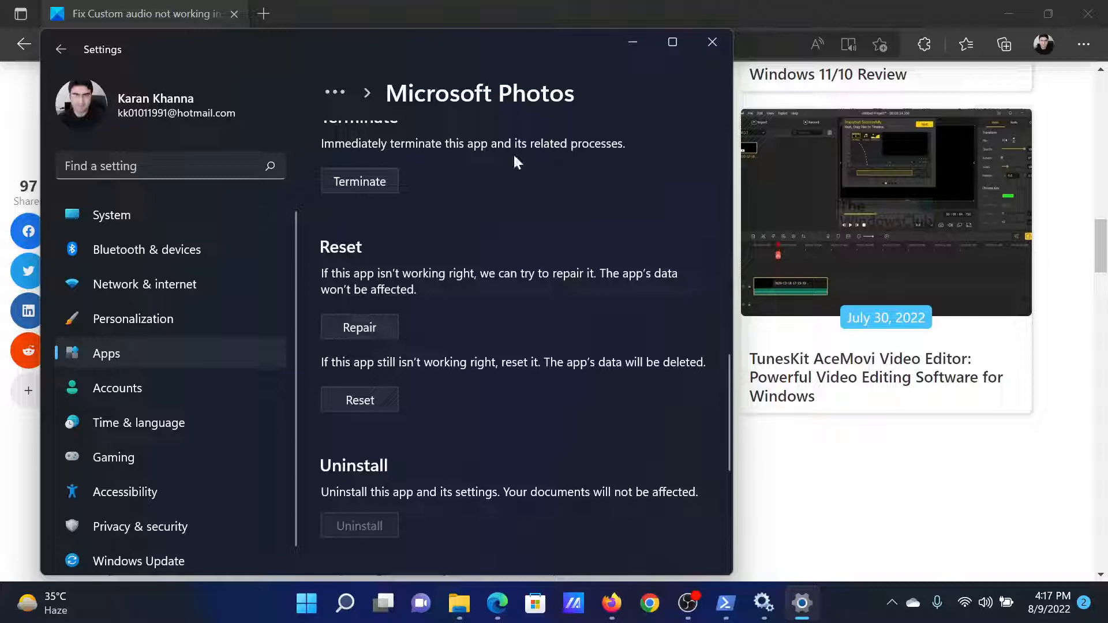
pyautogui.click(712, 41)
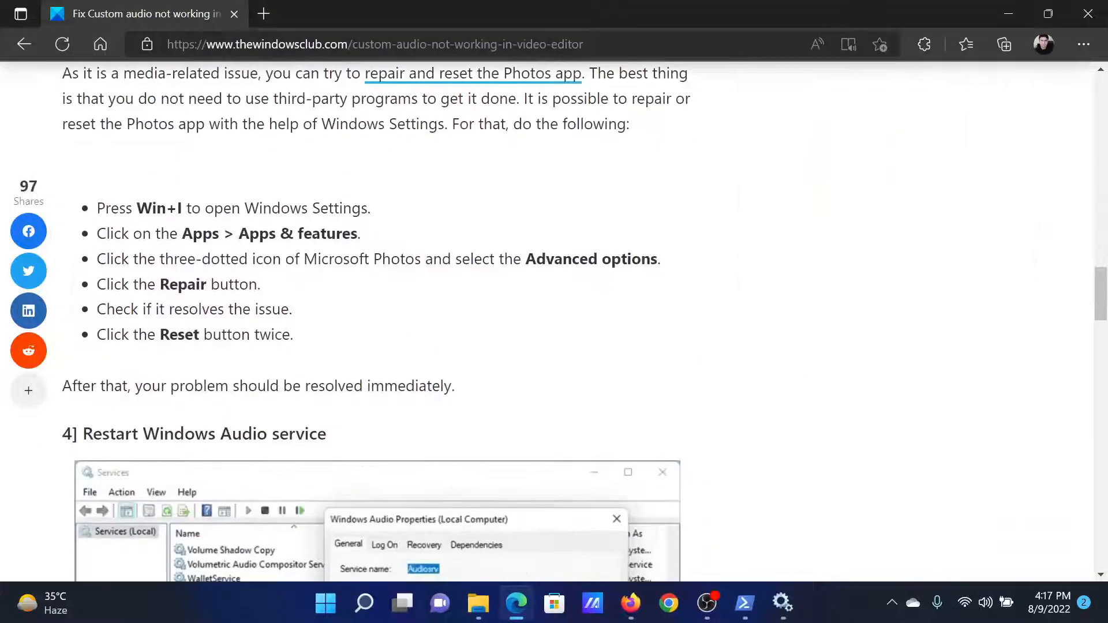
# Step: Check the Windows Audio service's actions, then copy the article's Get-AppxPackage Photos removal command
pyautogui.scroll(-3)
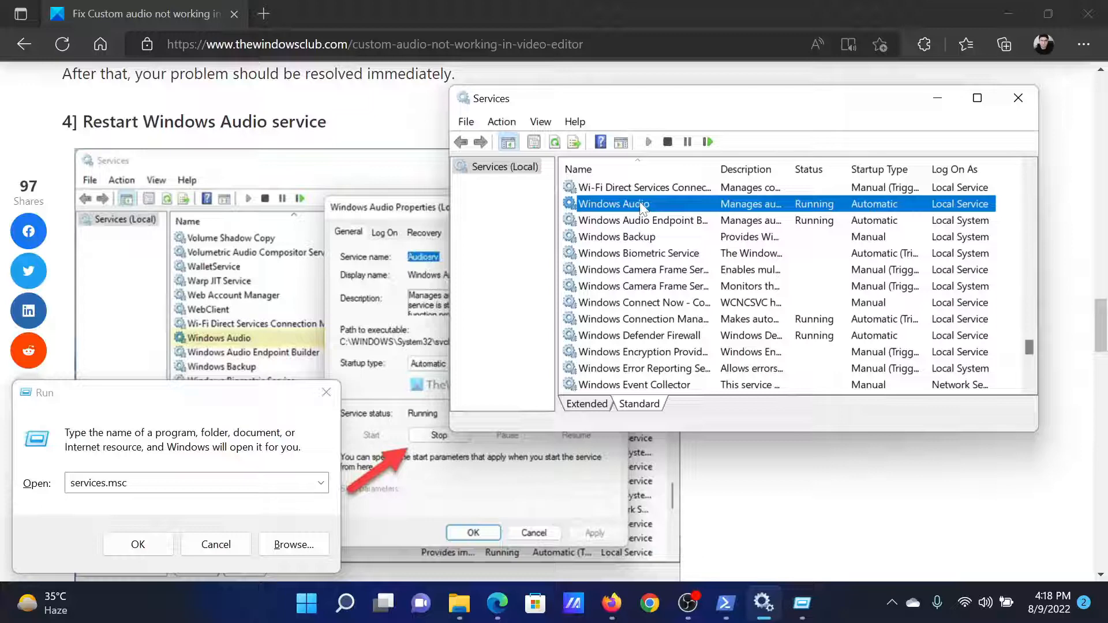
pyautogui.rightClick(613, 203)
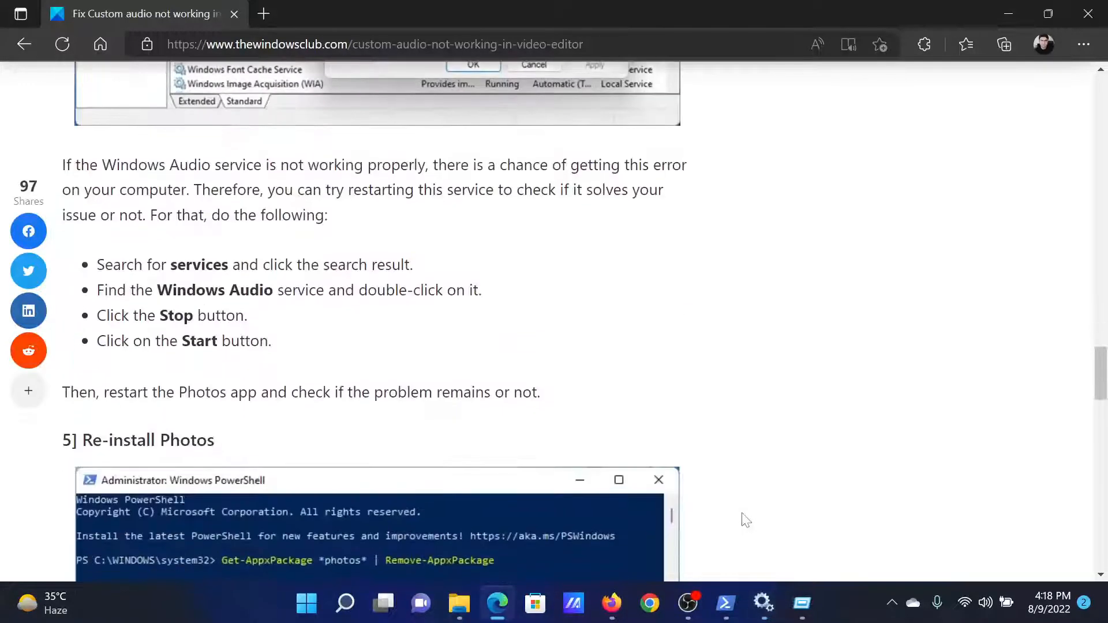
pyautogui.scroll(-3)
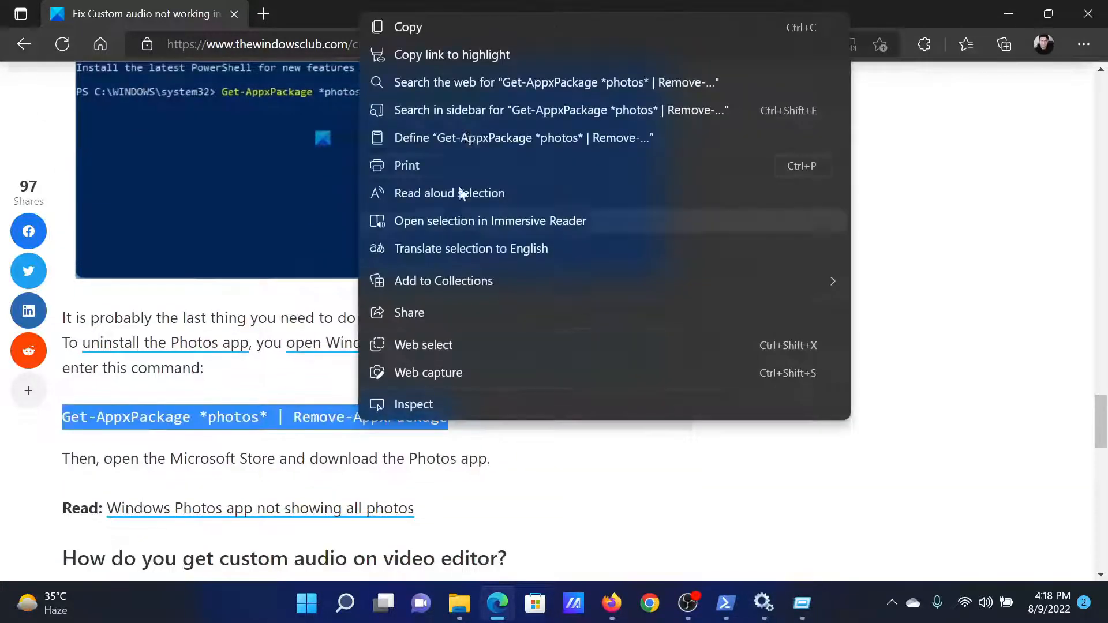
pyautogui.click(343, 604)
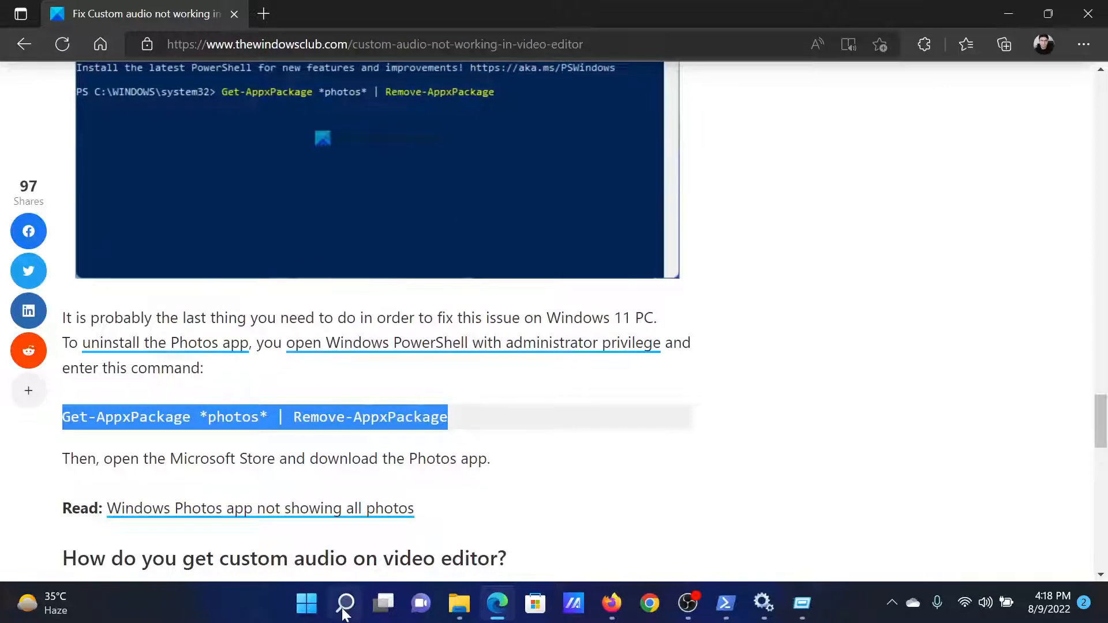
# Step: Launch Windows PowerShell as administrator via search 'powersh' and run the Photos removal command
pyautogui.click(345, 603)
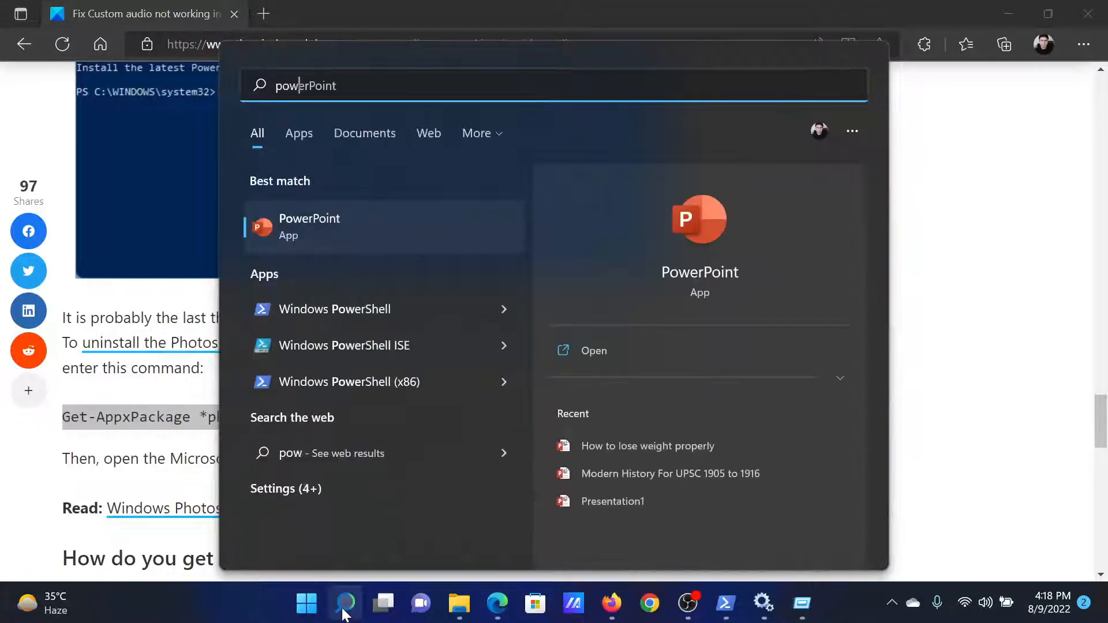
pyautogui.write('powersh')
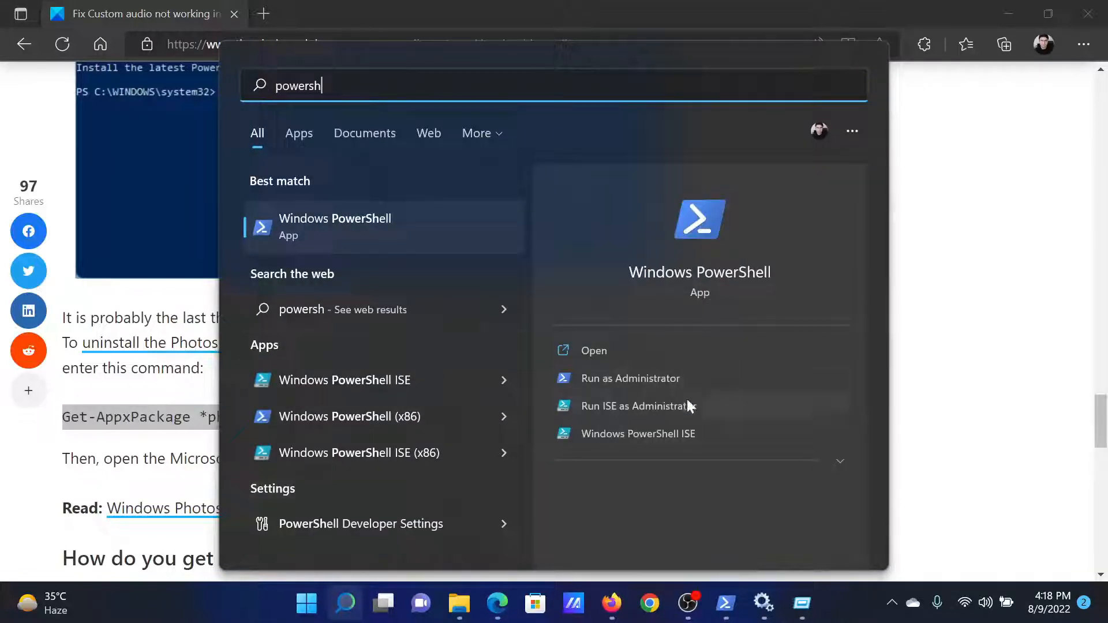
pyautogui.click(630, 379)
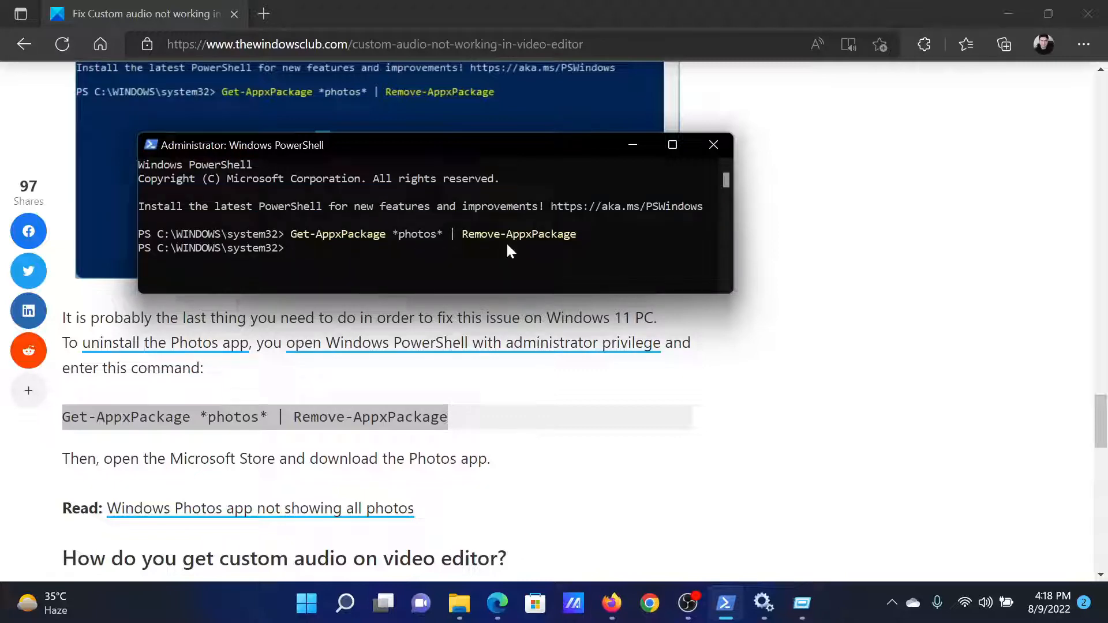
pyautogui.moveTo(552, 270)
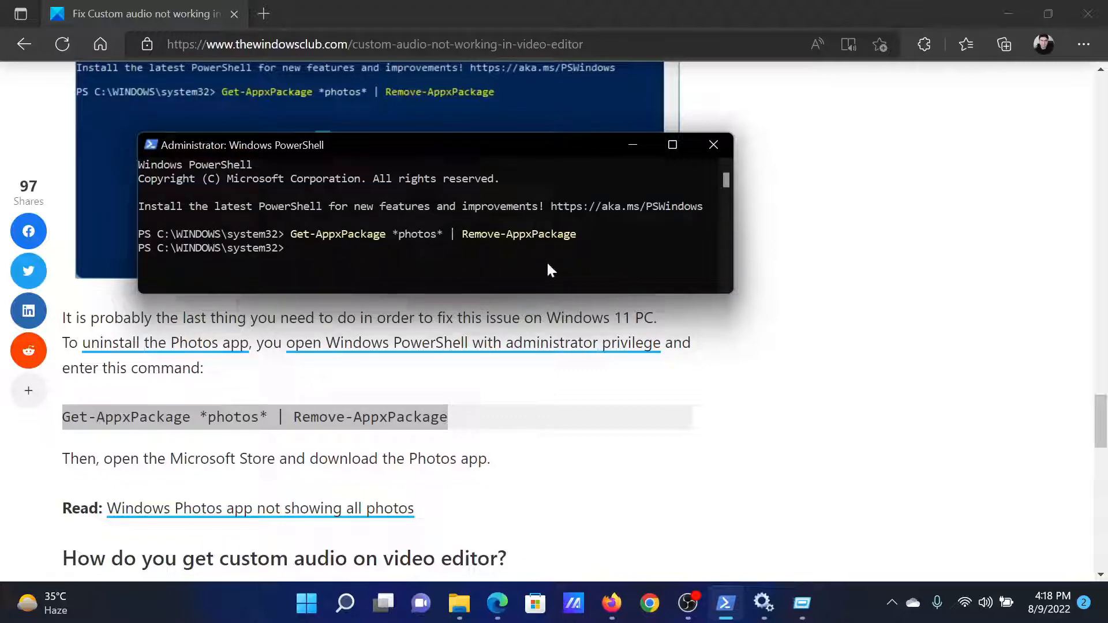
pyautogui.scroll(-3)
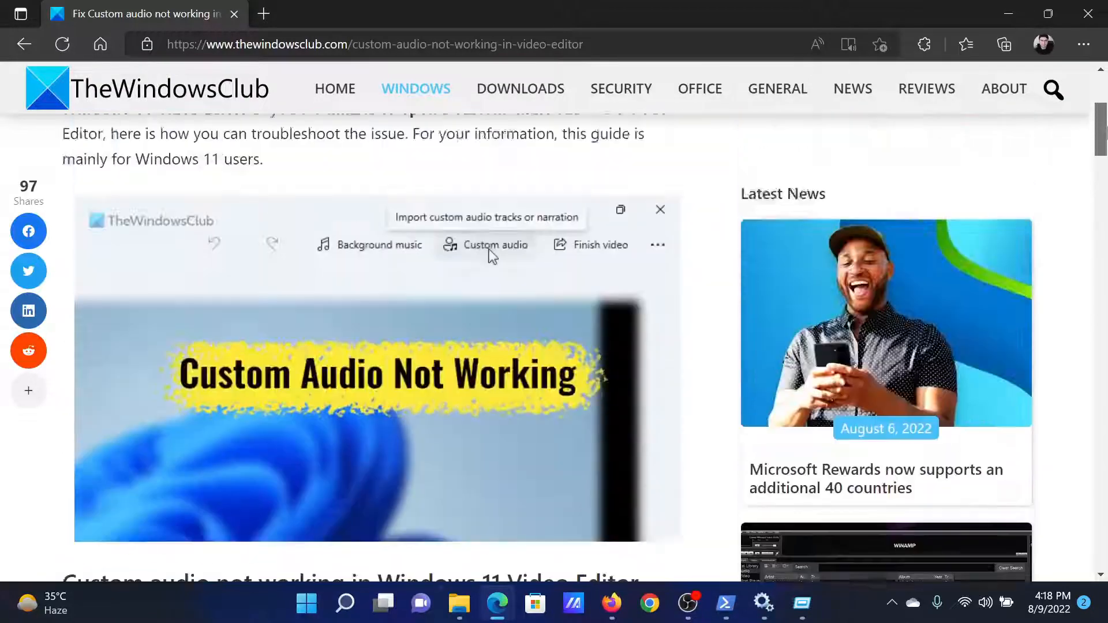
pyautogui.scroll(3)
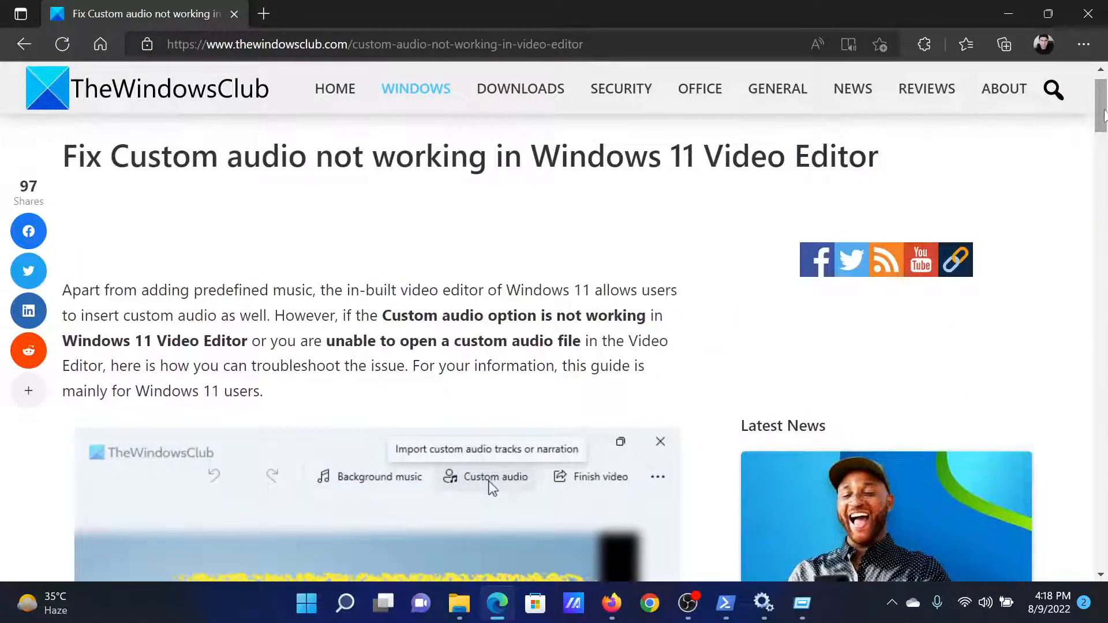
pyautogui.scroll(-3)
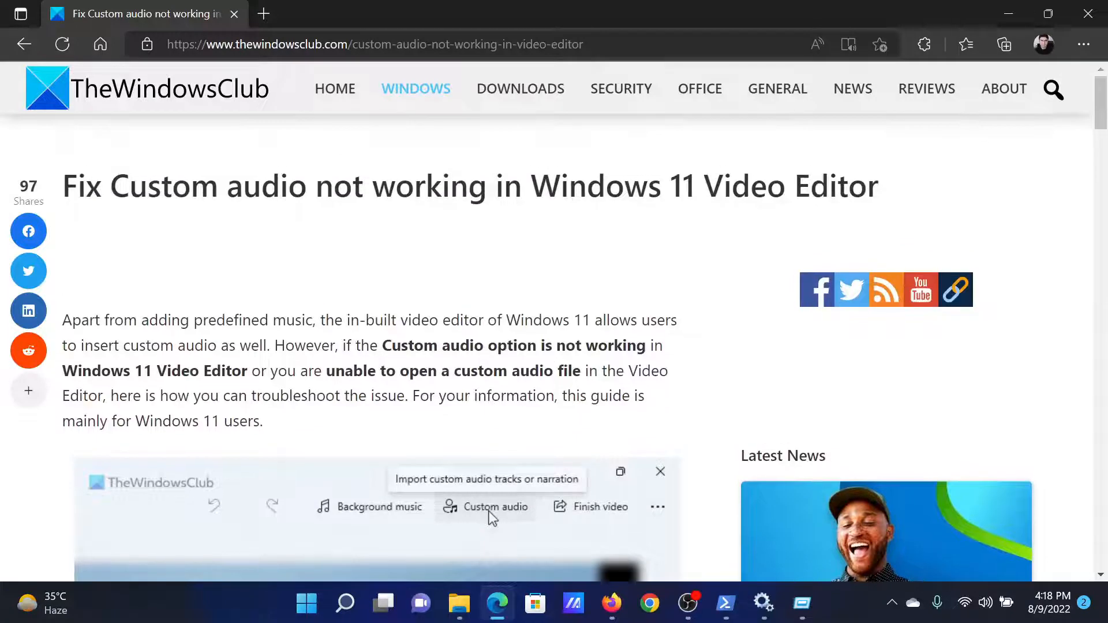